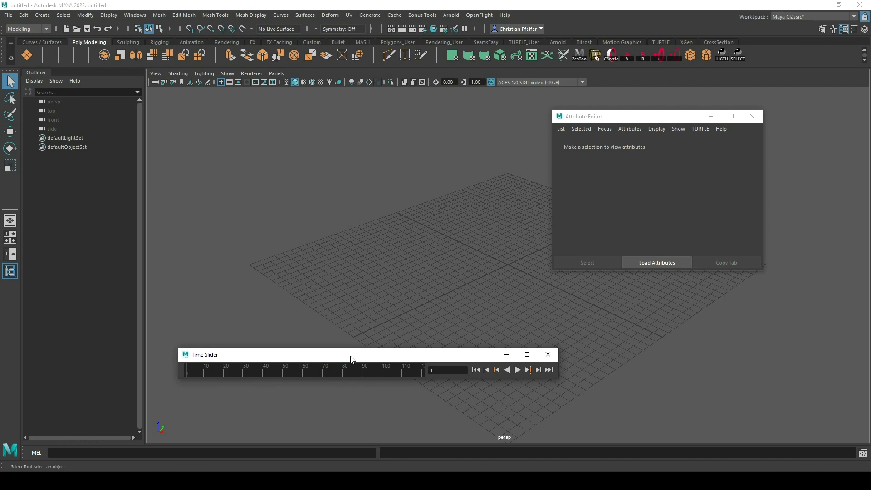
Bring the floating Time Slider window forward over the empty viewport.
left_click(547, 355)
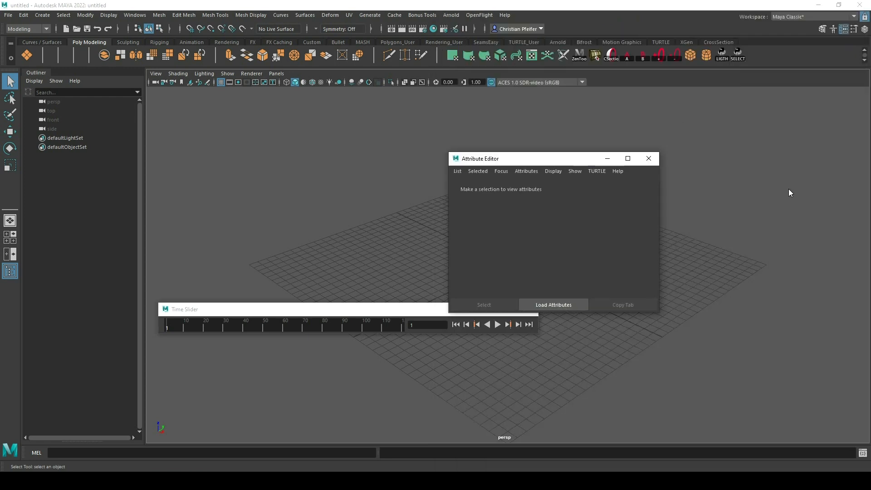
mouse_move(598, 82)
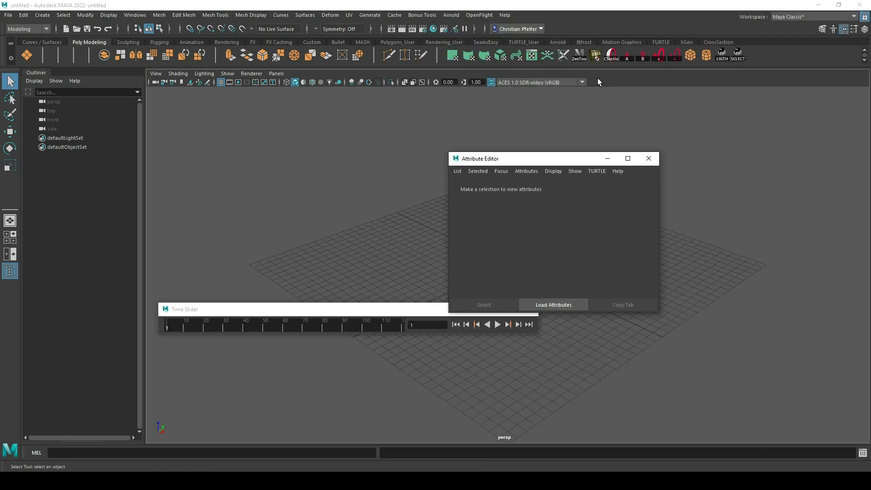
mouse_move(665, 331)
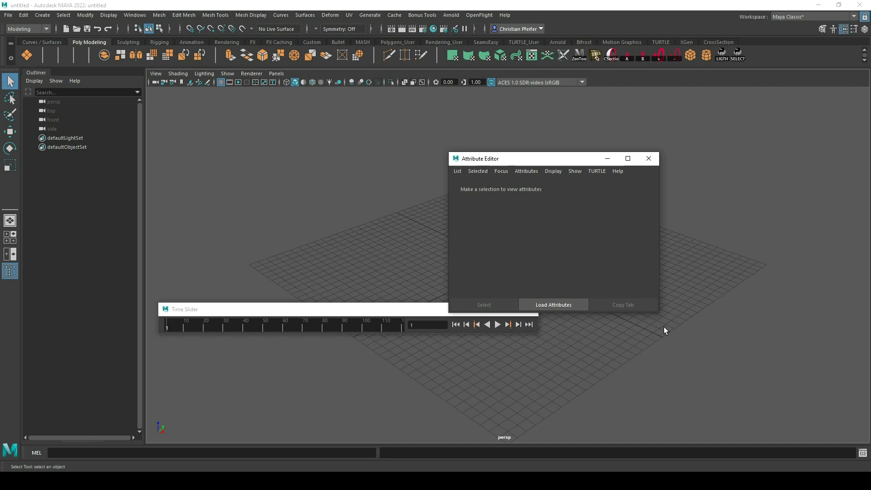
Dock the floating Time Slider along the bottom edge of the Maya window.
left_click_drag(480, 158, 585, 215)
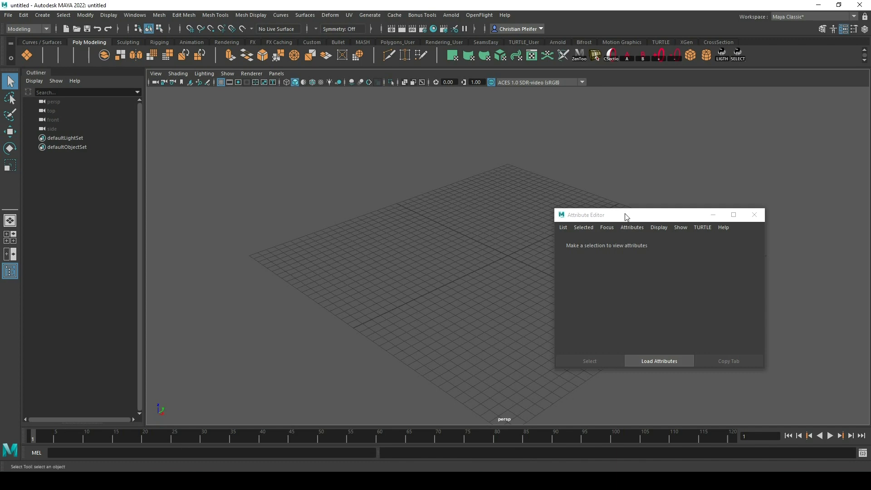
Dock the floating Attribute Editor as a panel on the right side of Maya.
left_click_drag(626, 216, 637, 216)
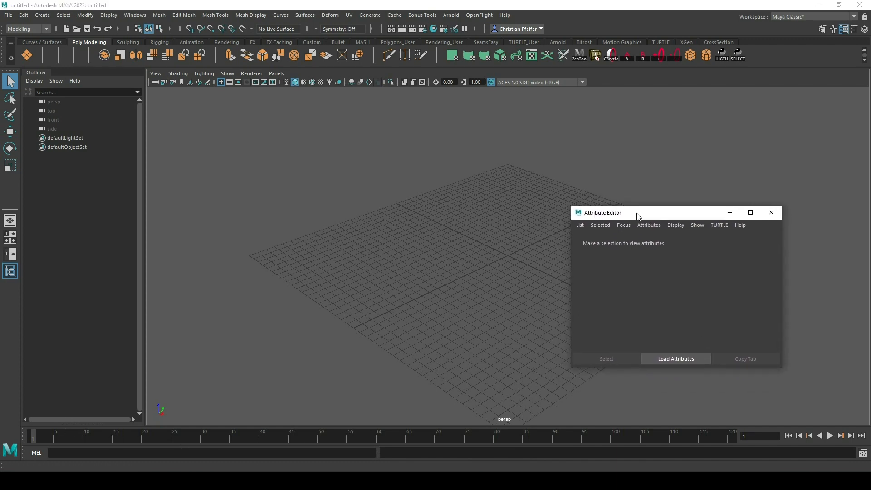
mouse_move(648, 216)
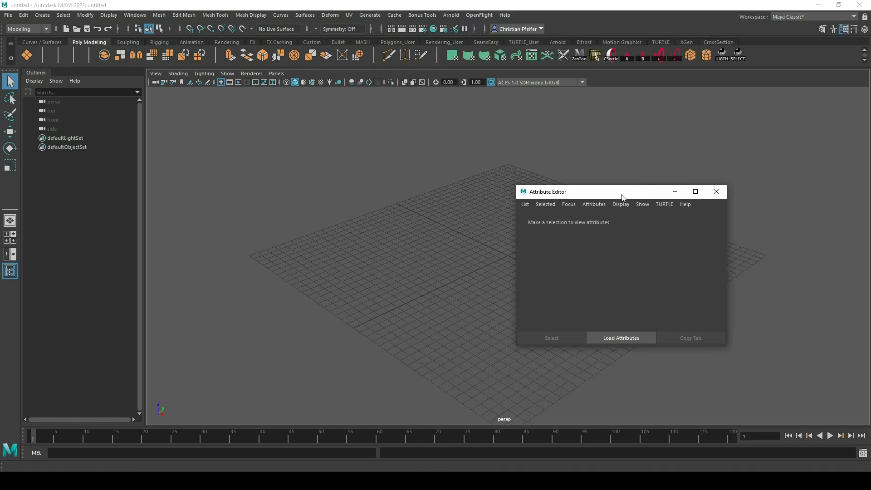
left_click_drag(565, 191, 797, 298)
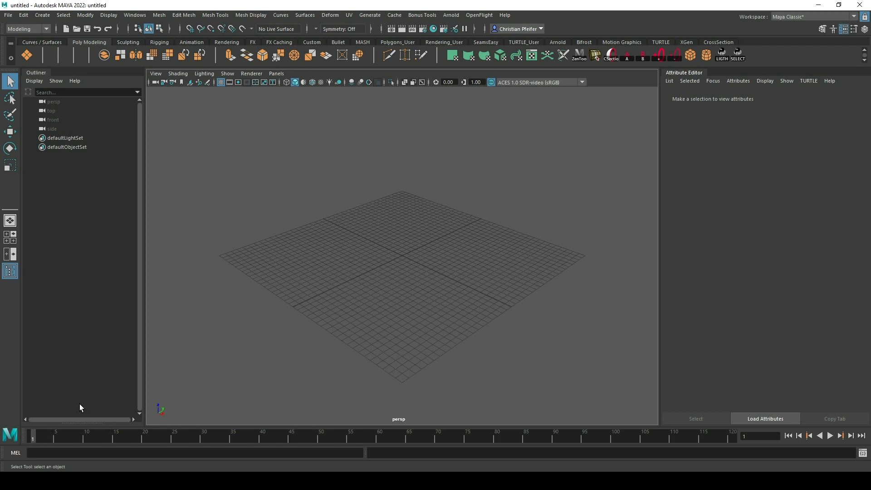
mouse_move(493, 254)
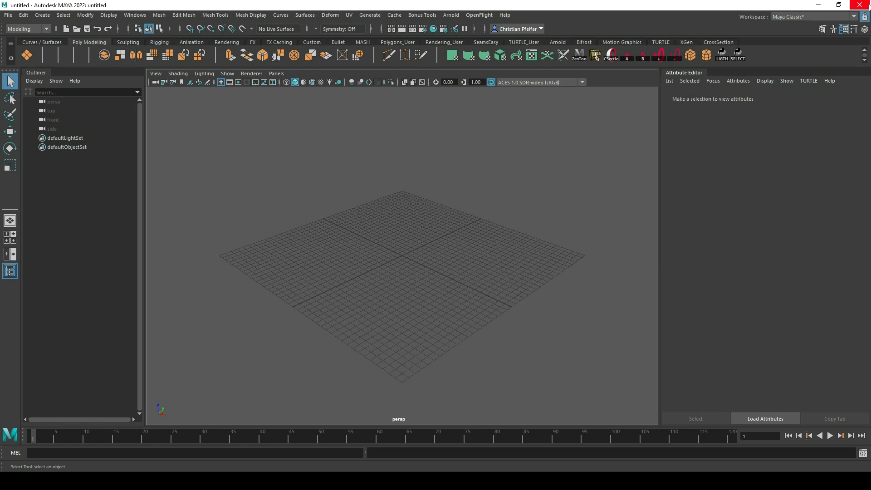
mouse_move(342, 247)
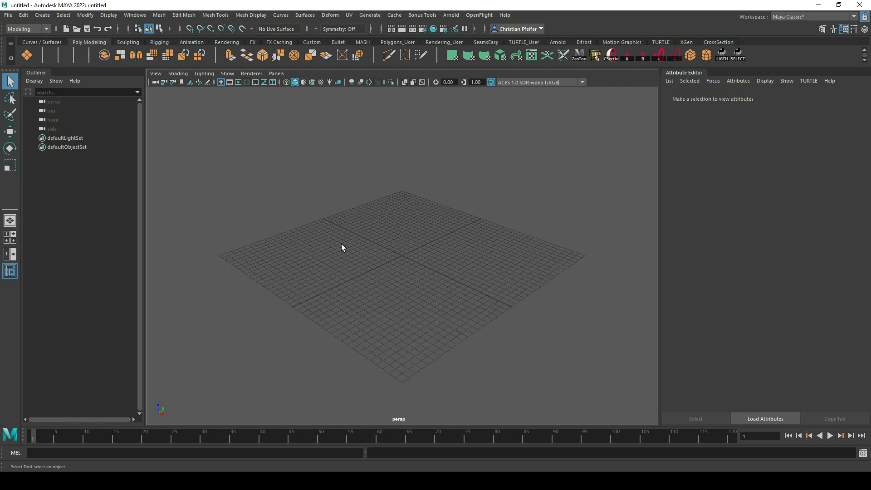